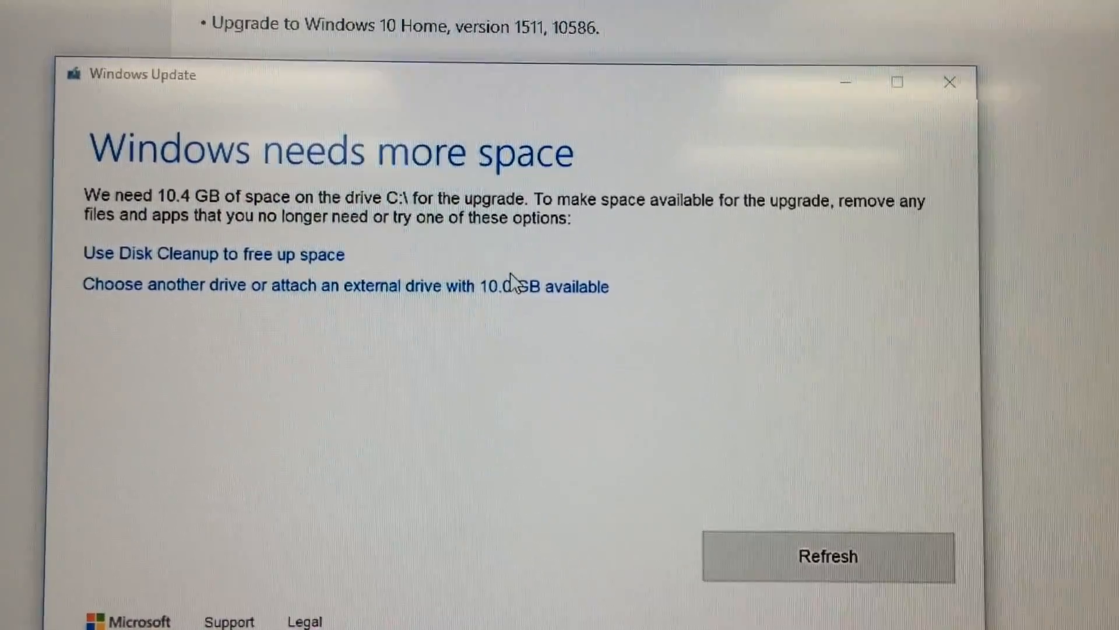
- Reveal the list of other drives that could supply the upgrade's extra space
{"action": "left_click", "coordinate": [345, 284]}
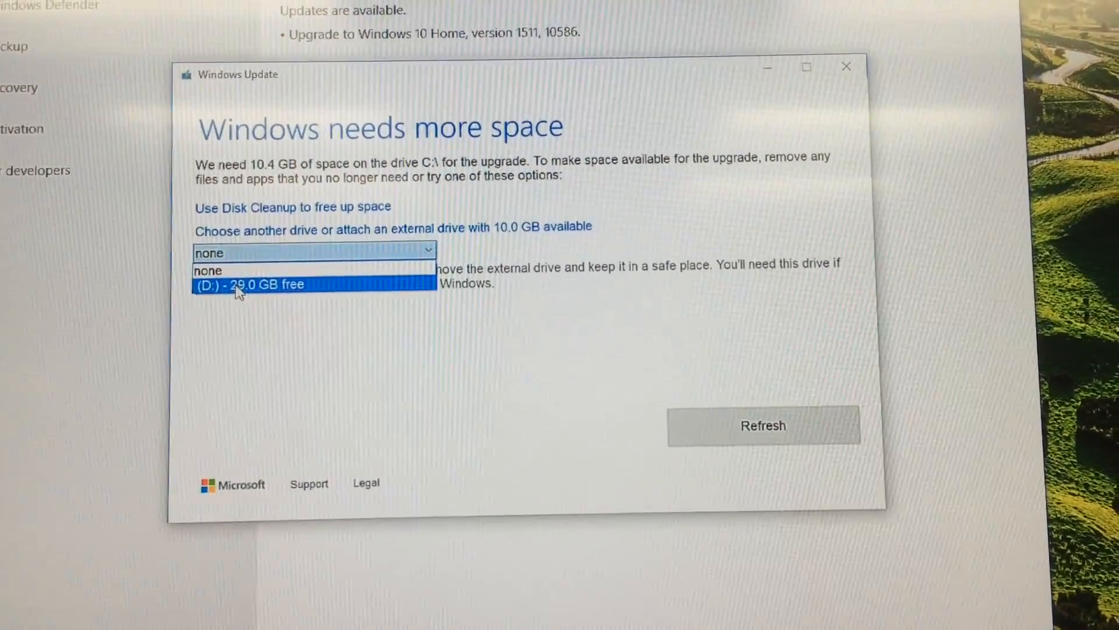
- Choose drive D: (29.0 GB free) for the extra space and refresh the space check
{"action": "left_click", "coordinate": [246, 284]}
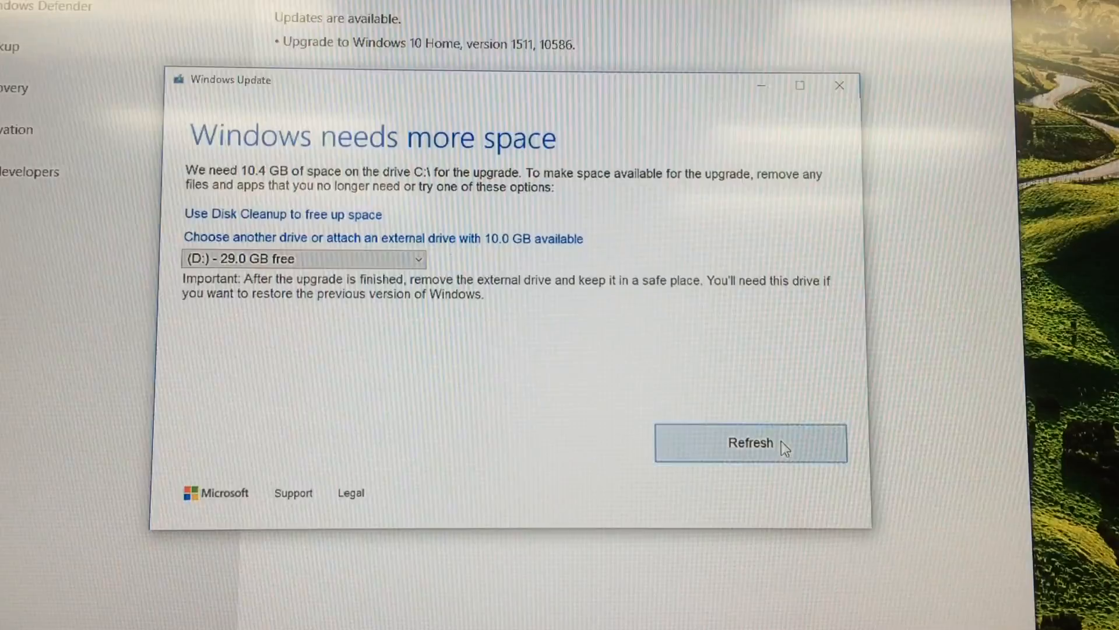
{"action": "left_click", "coordinate": [750, 443]}
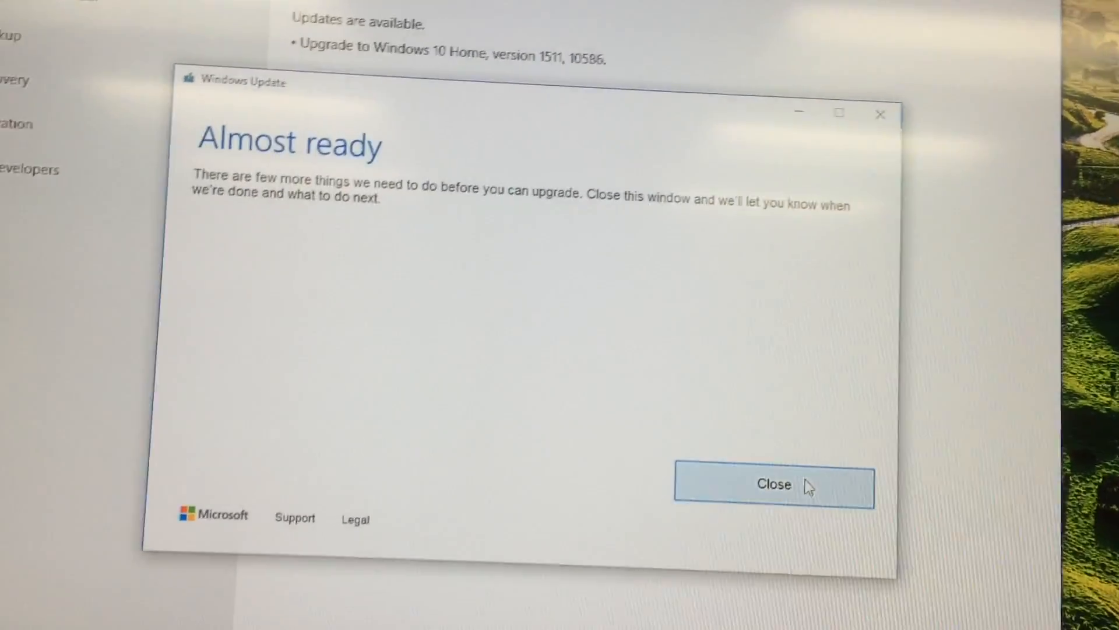
{"action": "left_click", "coordinate": [773, 485]}
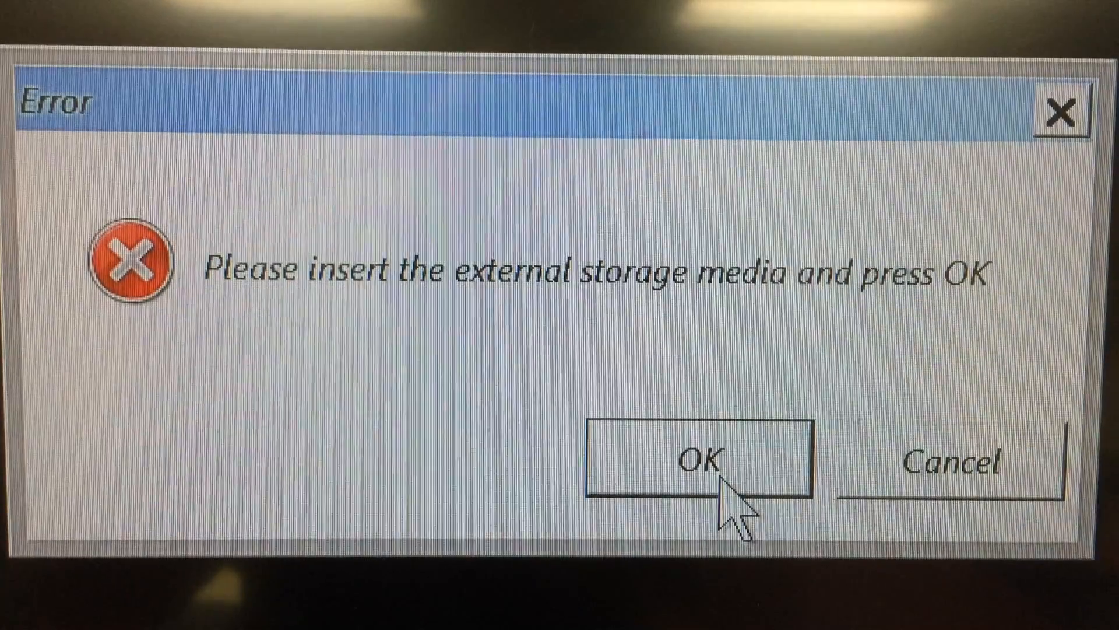
- Confirm the external media is inserted and restart now to begin installing the upgrade
{"action": "left_click", "coordinate": [703, 463]}
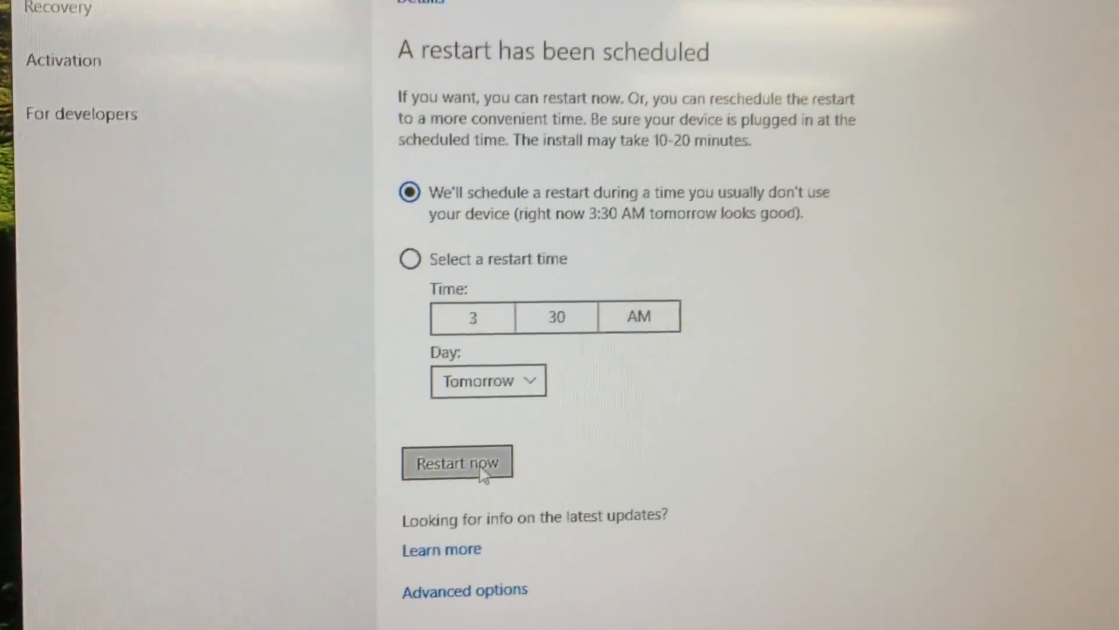
{"action": "left_click", "coordinate": [457, 462]}
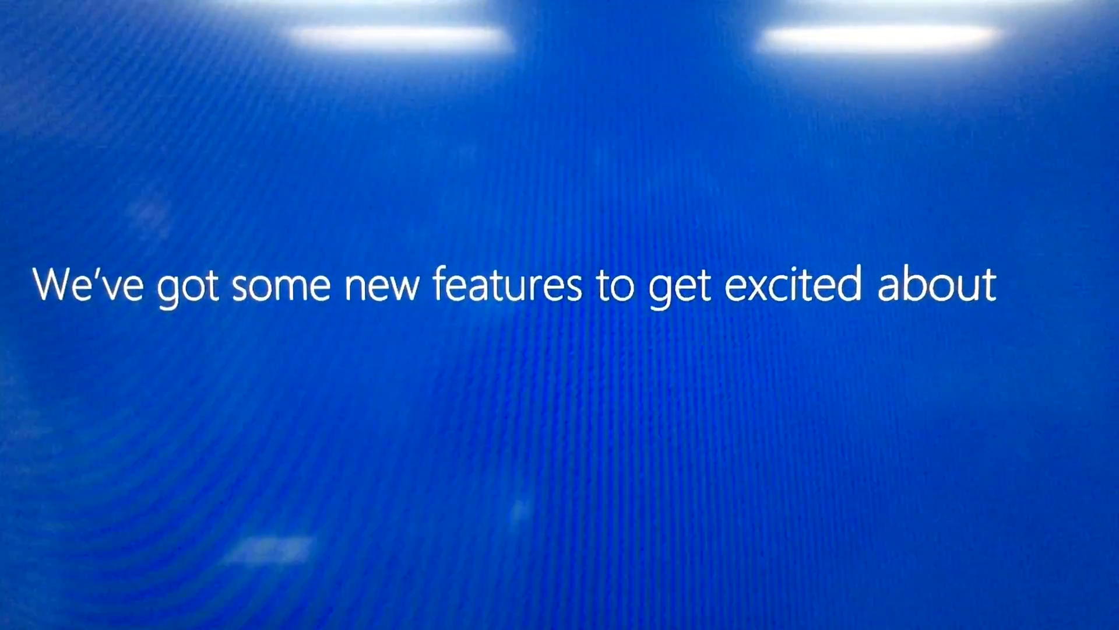